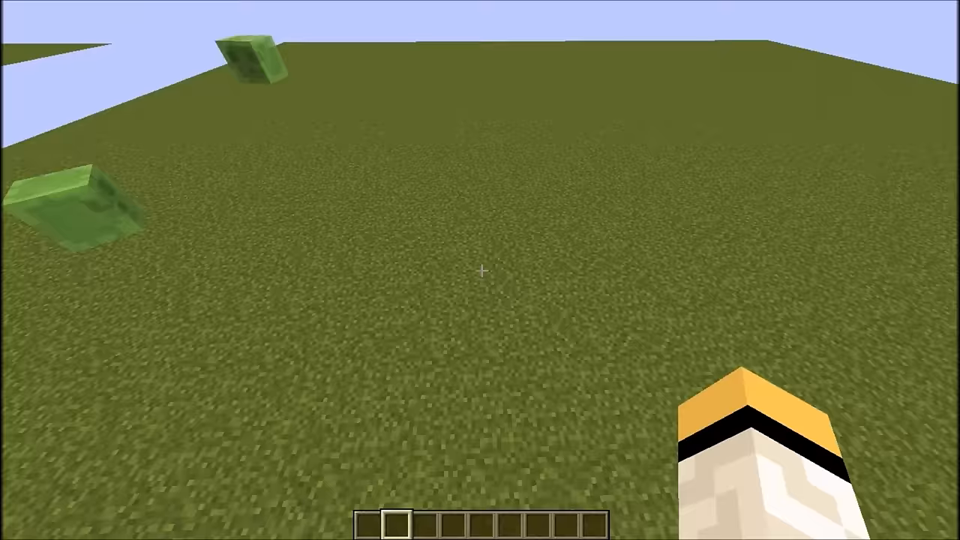
# Step: Enter the chat command '/scoreboard teams add' to create a new team
pyautogui.write('/scoreboard t')
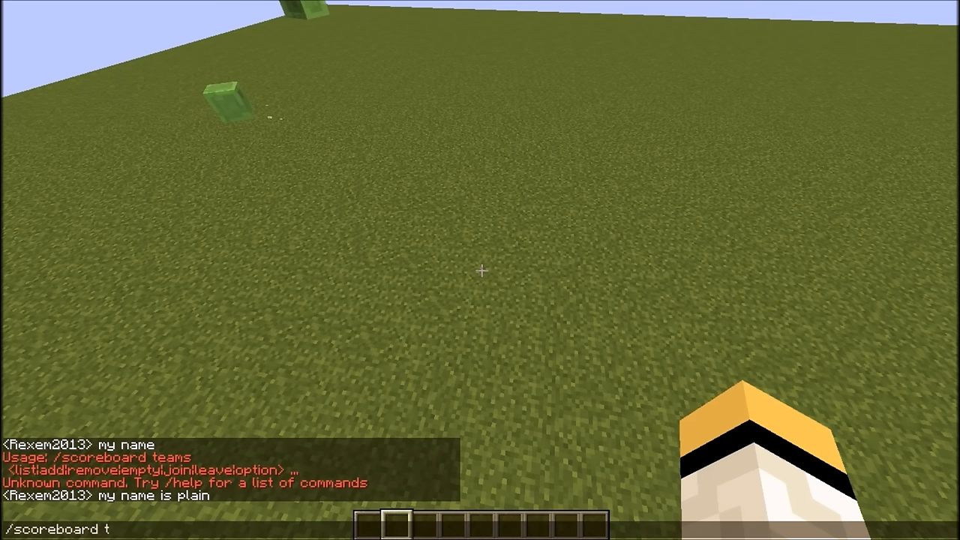
pyautogui.write('eams add')
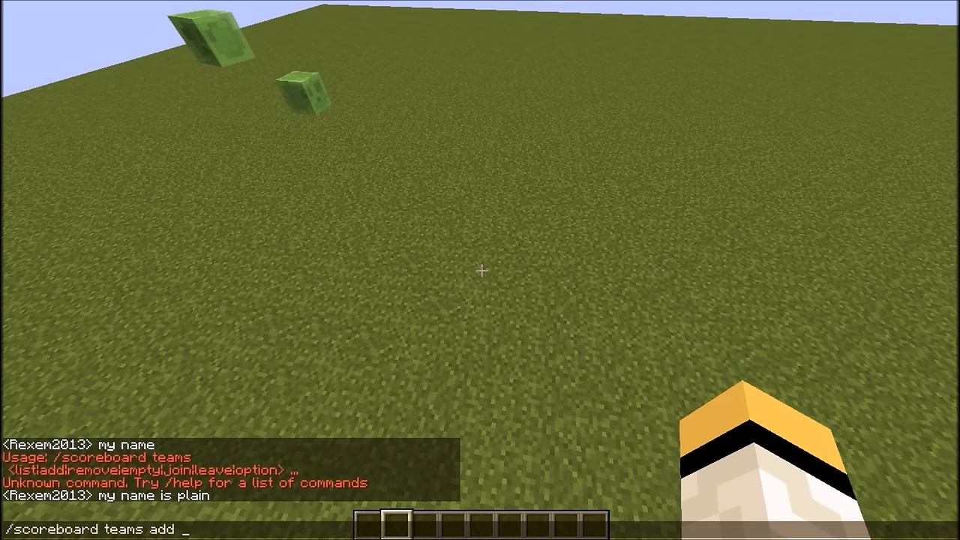
pyautogui.press('enter')
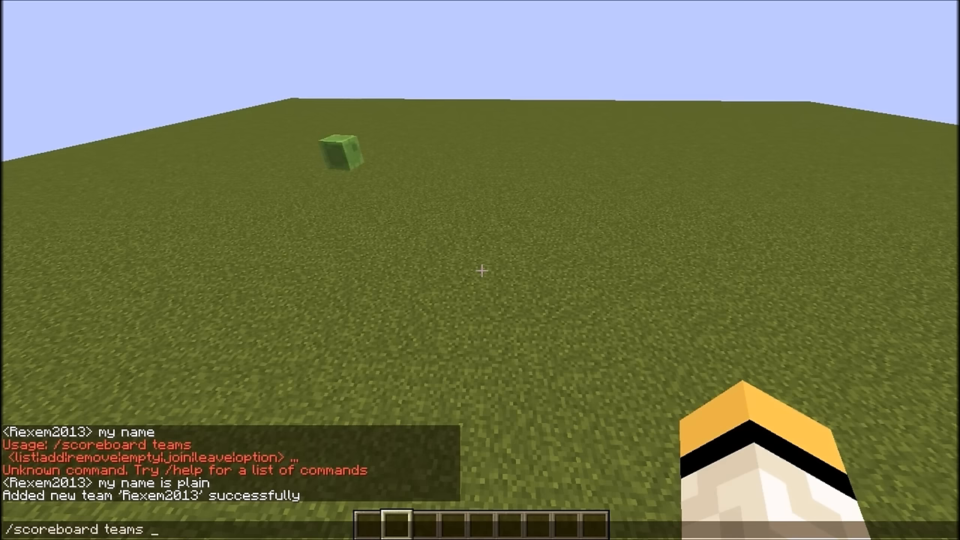
# Step: Submit the teams join command, adding the player to the new team
pyautogui.press('Return')
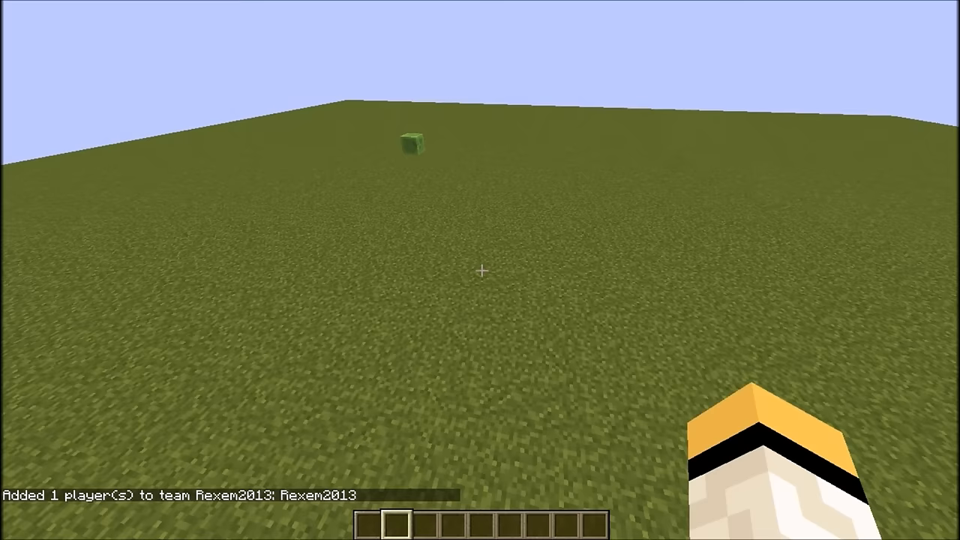
pyautogui.moveTo(480, 270)
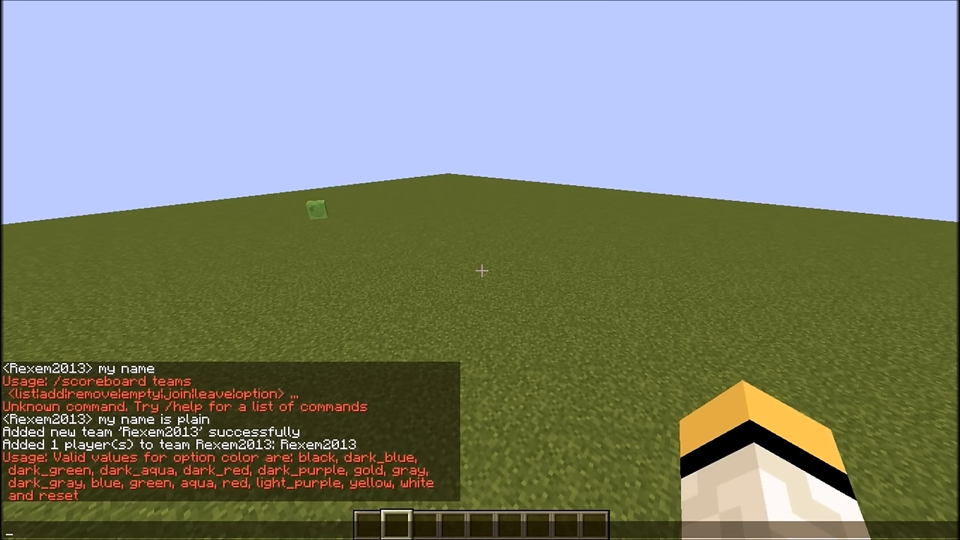
# Step: Type '/scoreboard teams option Rexem2013 color light_purple' without submitting it
pyautogui.write('/scoreboard teams option Rexem2013 color')
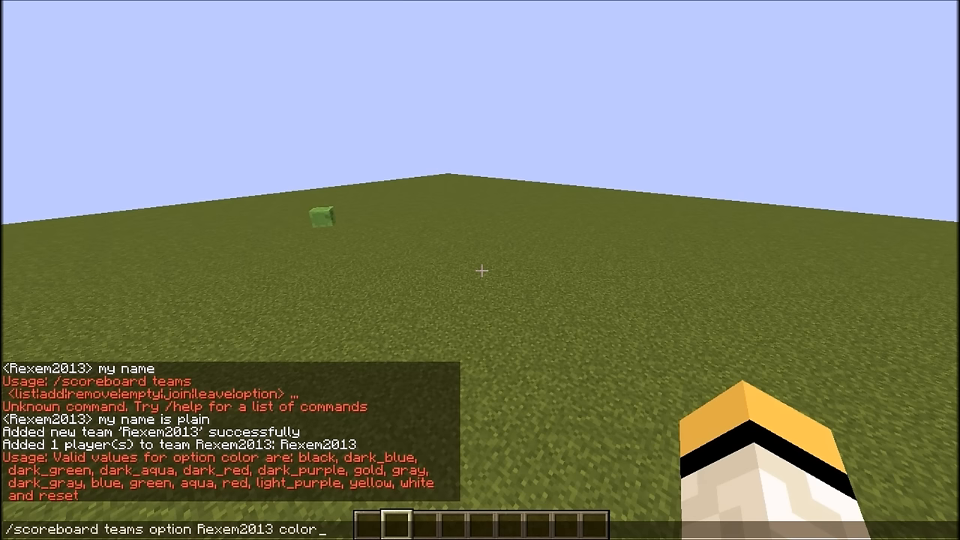
pyautogui.write('light_purple')
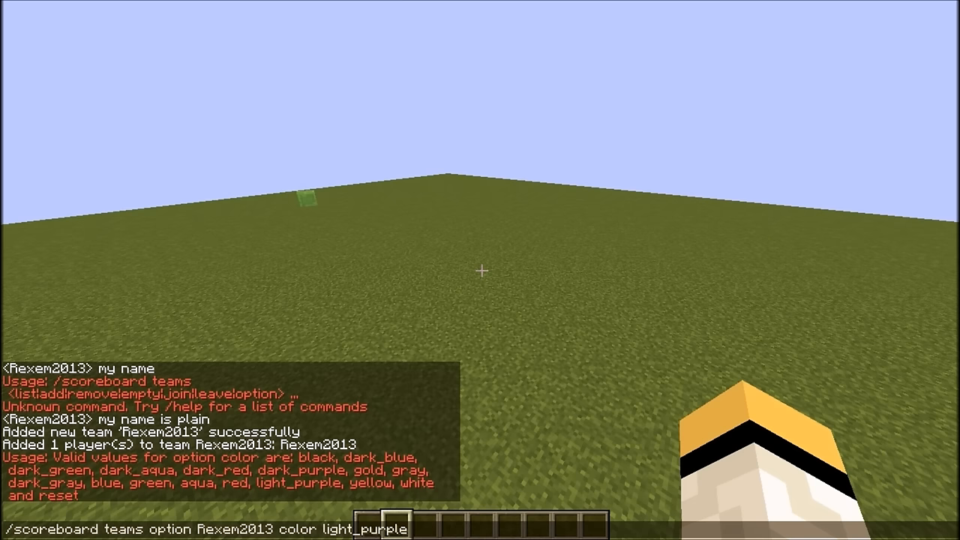